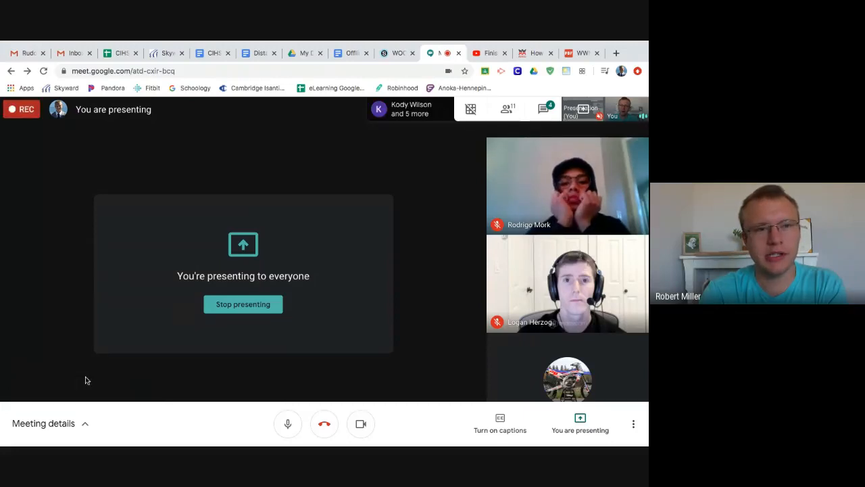
mouse_move(389, 254)
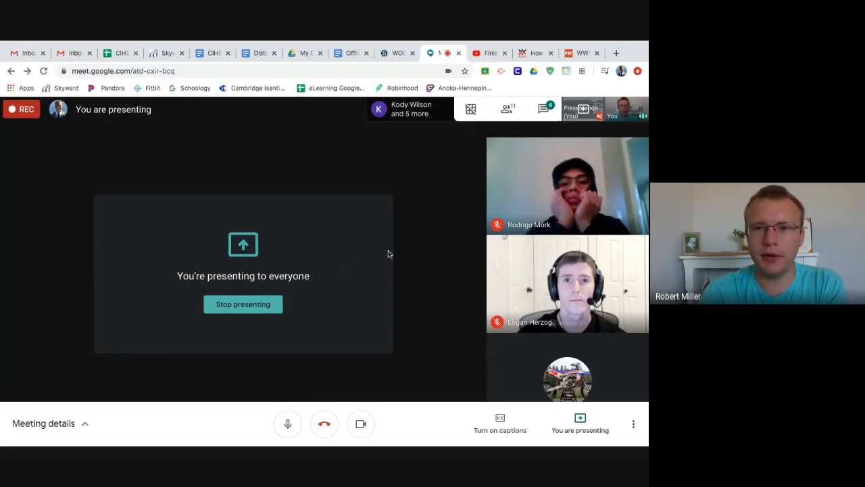
mouse_move(243, 160)
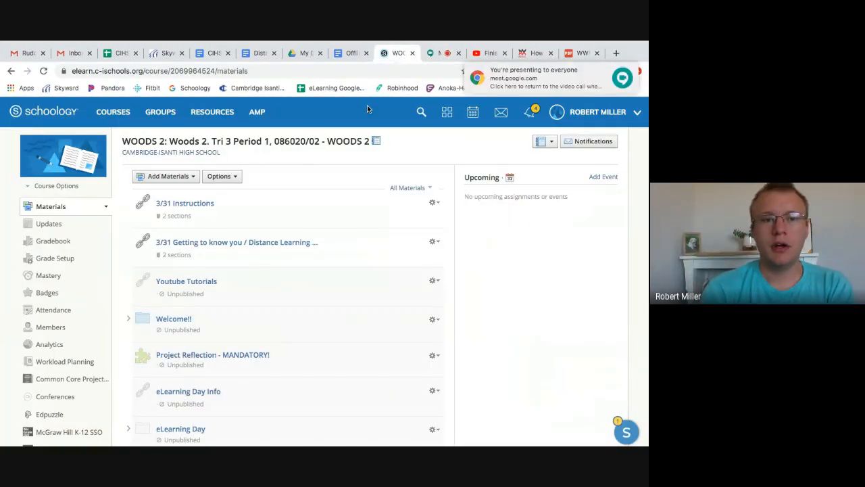
mouse_move(64, 159)
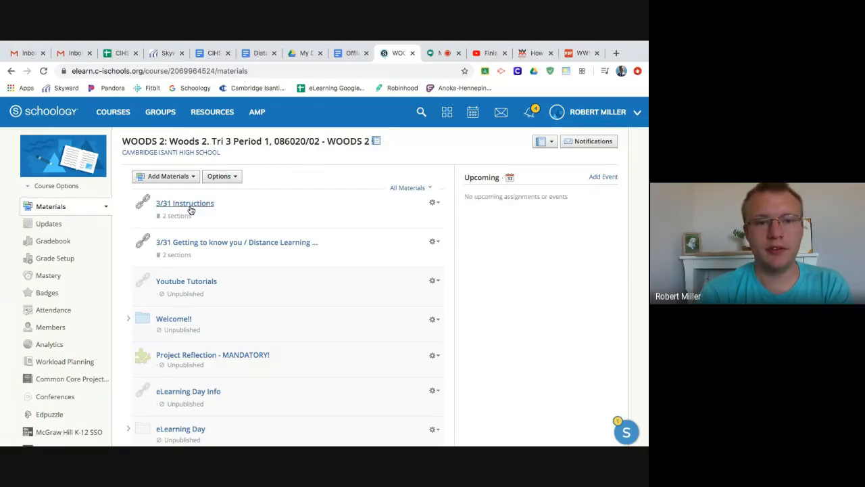
mouse_move(185, 203)
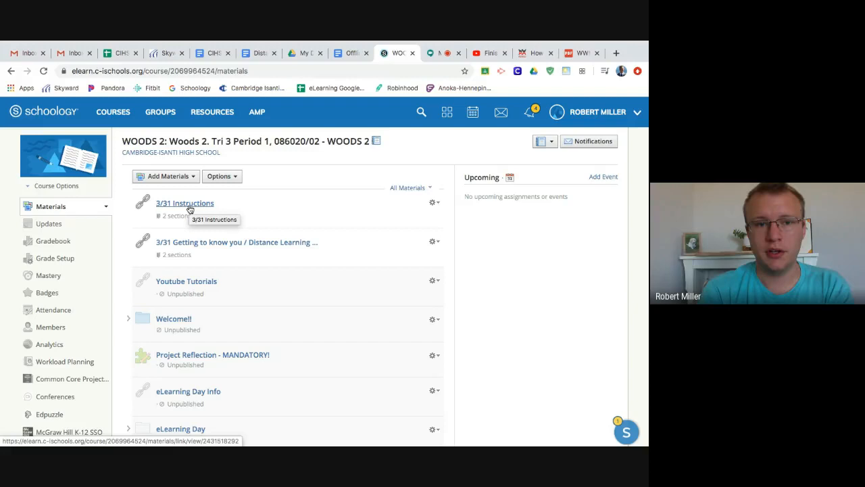
Open the '3/31 Instructions' material from the Woods 2 Materials list
click(184, 203)
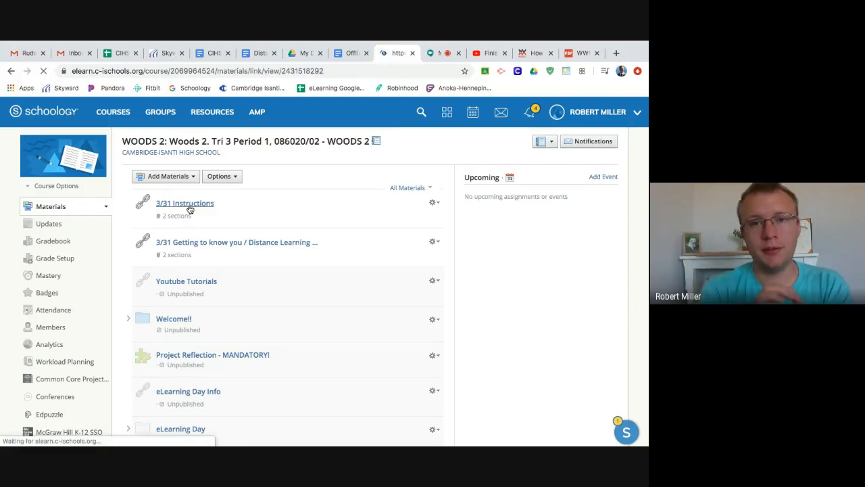
click(184, 203)
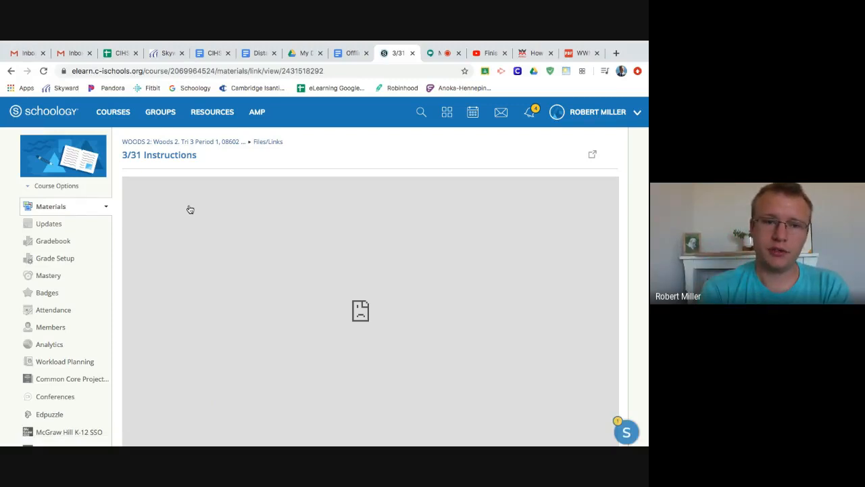
mouse_move(177, 160)
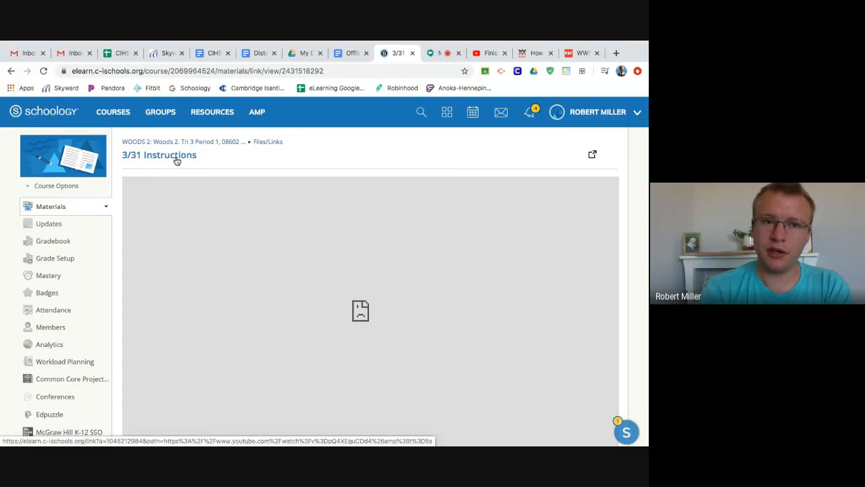
Open the linked Week 1 Survey video on YouTube and pause it a few seconds in
click(592, 154)
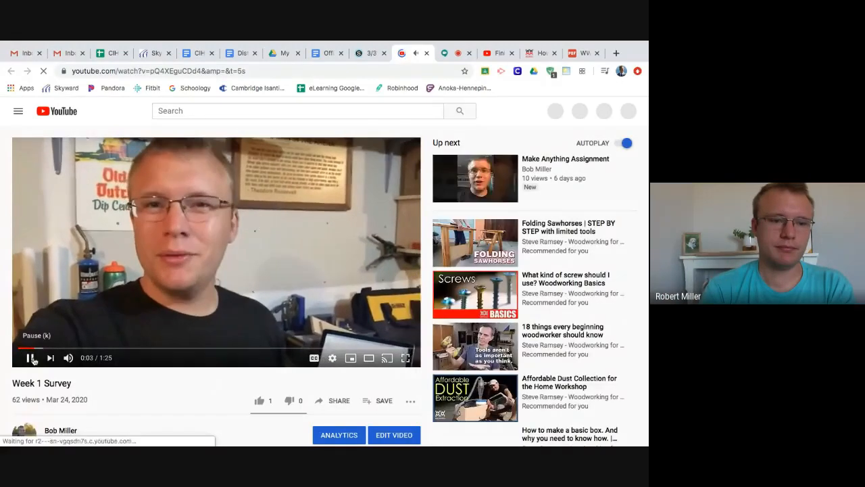
click(31, 357)
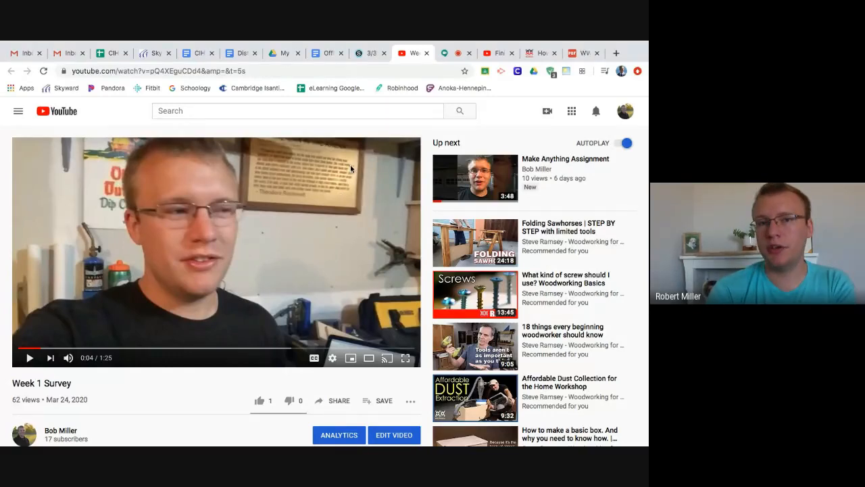
Return to the Schoology course and bring up its Materials list again
click(370, 53)
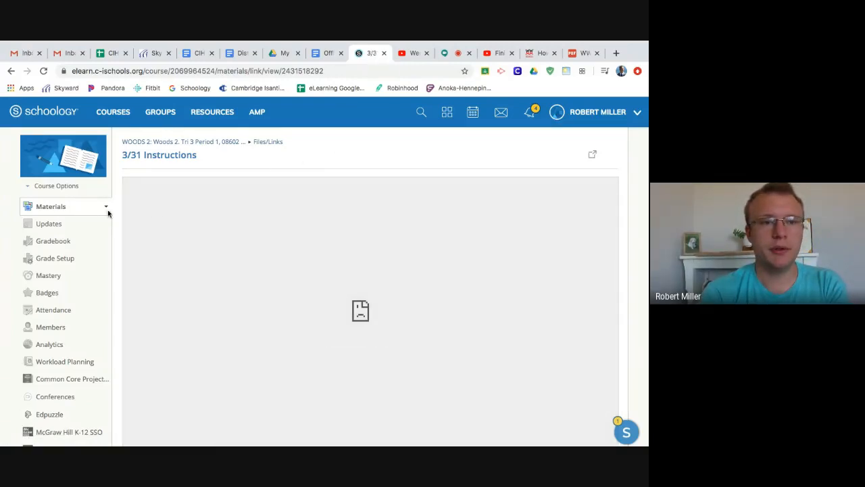
click(51, 205)
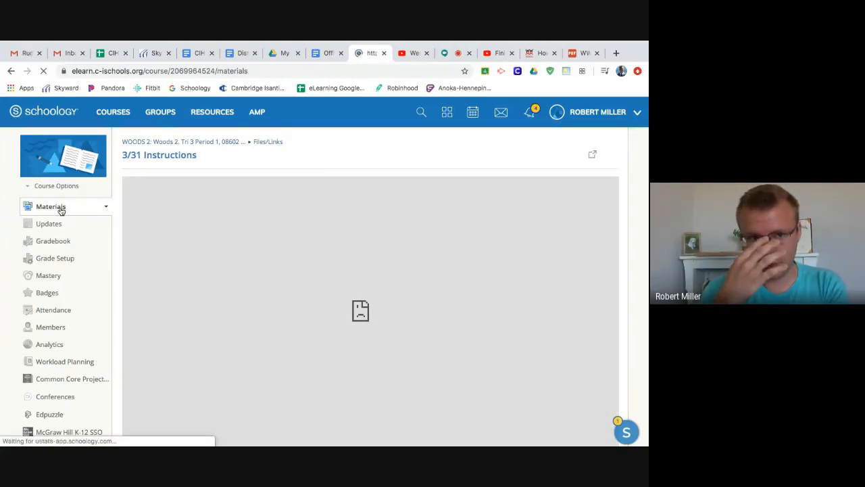
click(52, 206)
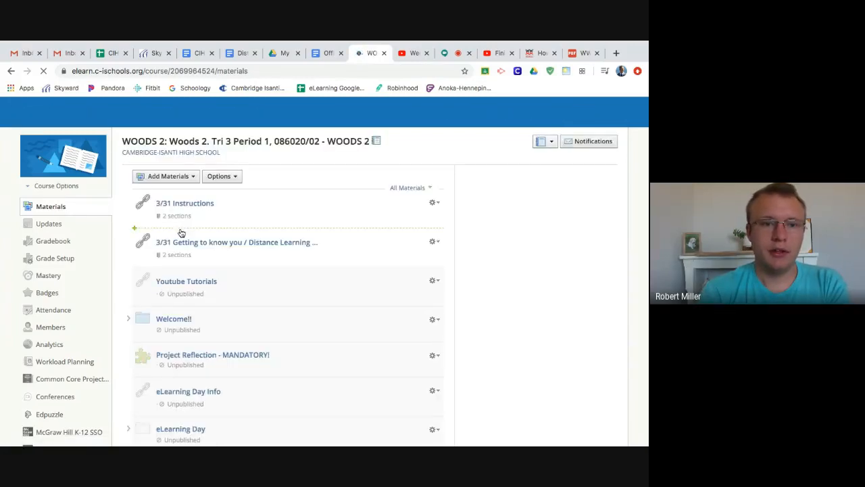
mouse_move(219, 245)
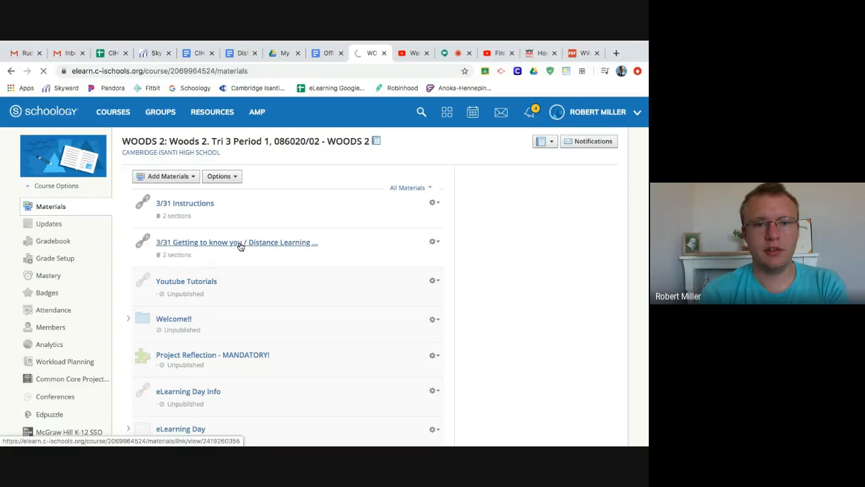
Open '3/31 Getting to know you / Distance Learning Baseline' and follow its link to the Google Form
click(237, 242)
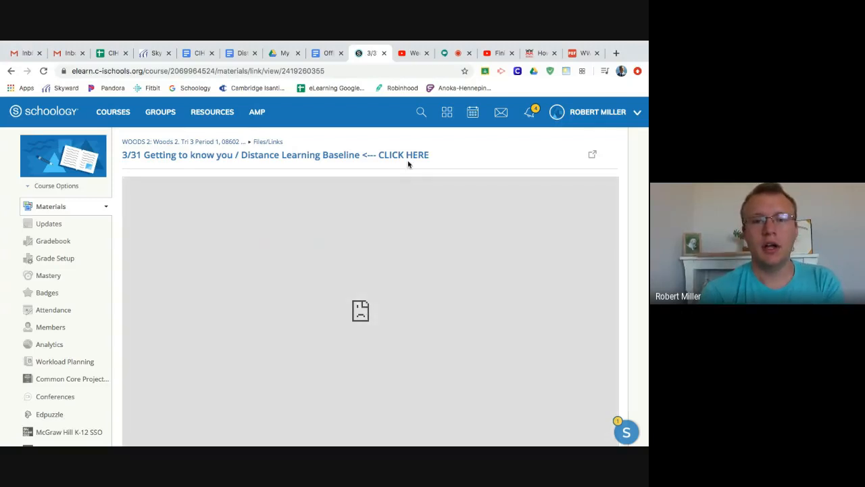
mouse_move(331, 160)
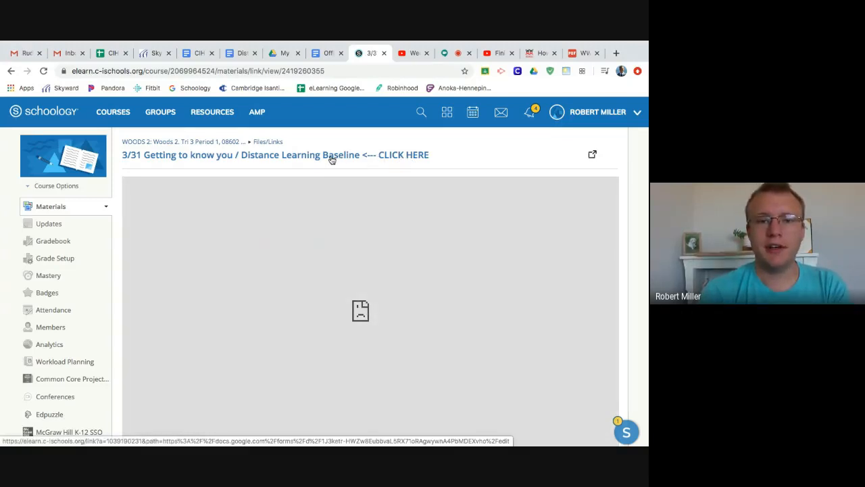
click(274, 154)
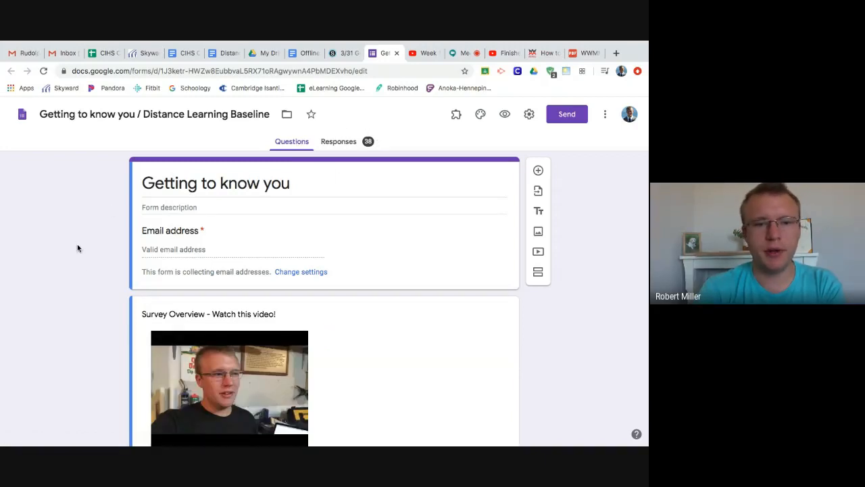
Scroll through the survey's questions down to the tools-and-materials build ideas item
scroll(down, 3)
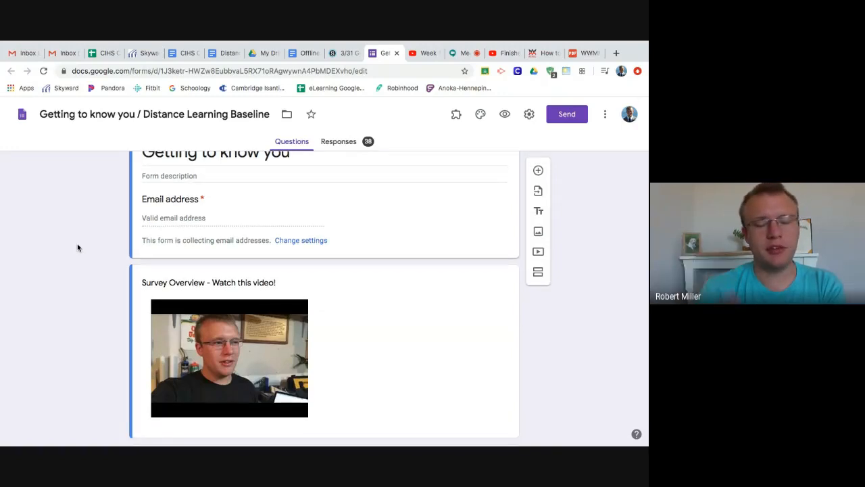
scroll(down, 3)
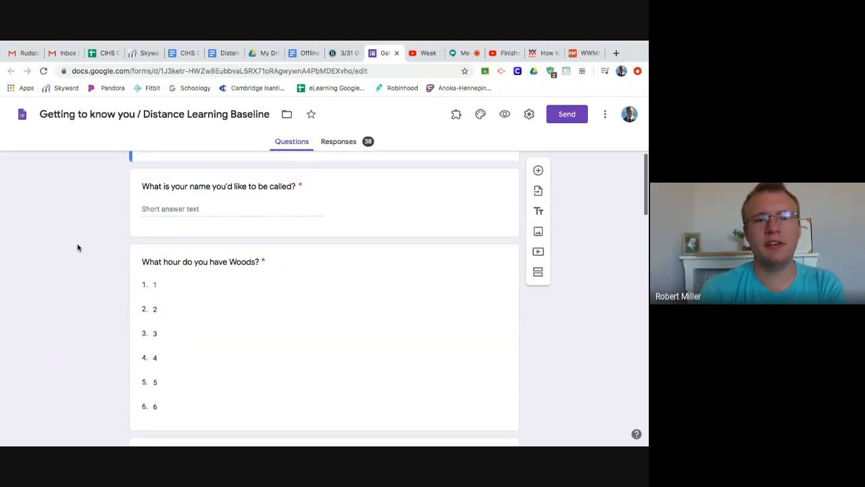
scroll(down, 3)
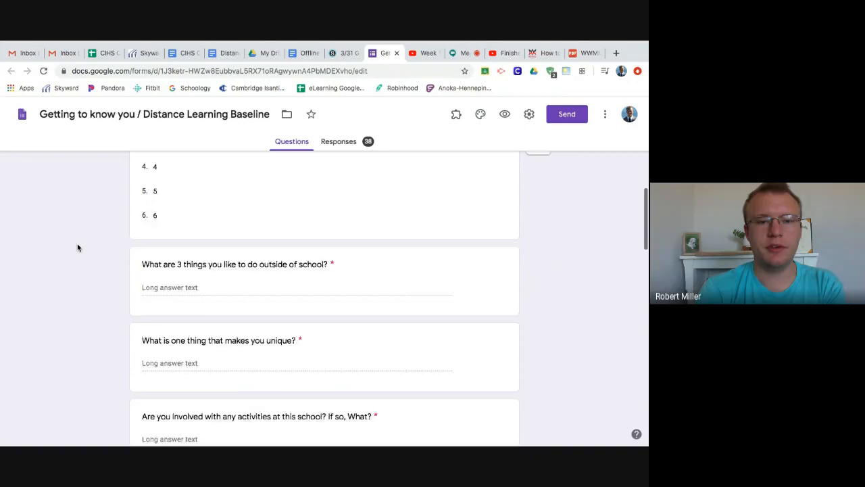
scroll(down, 3)
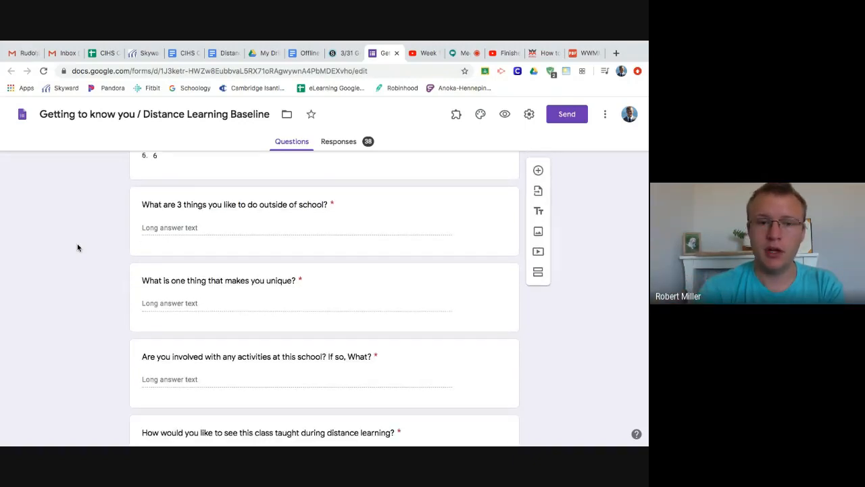
scroll(down, 3)
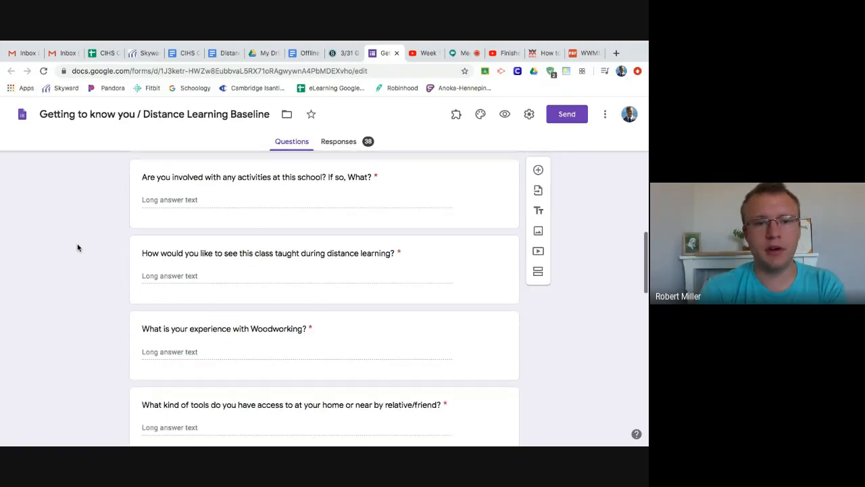
scroll(down, 3)
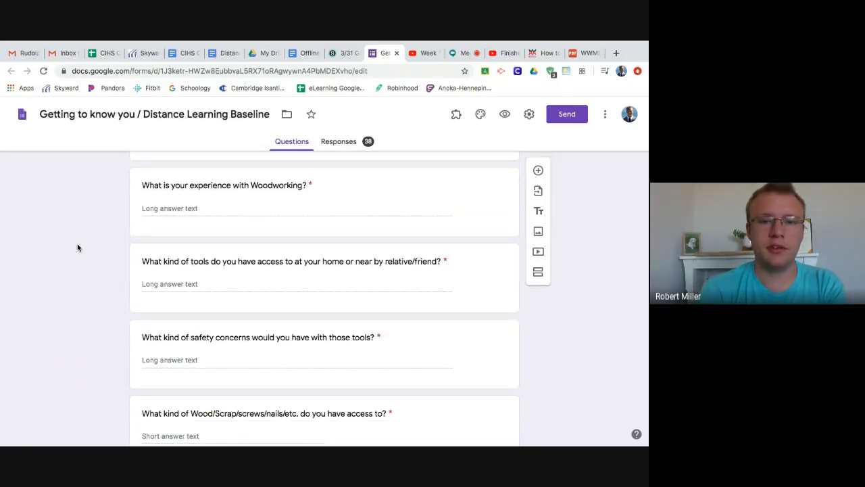
scroll(down, 3)
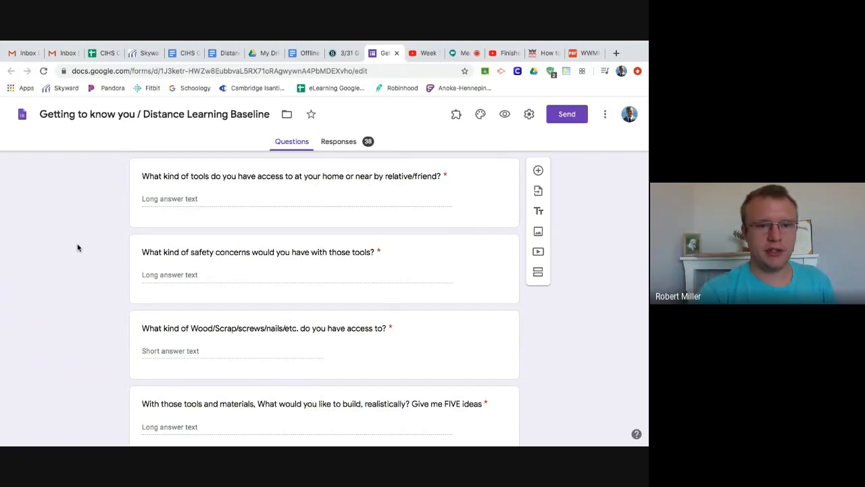
scroll(down, 3)
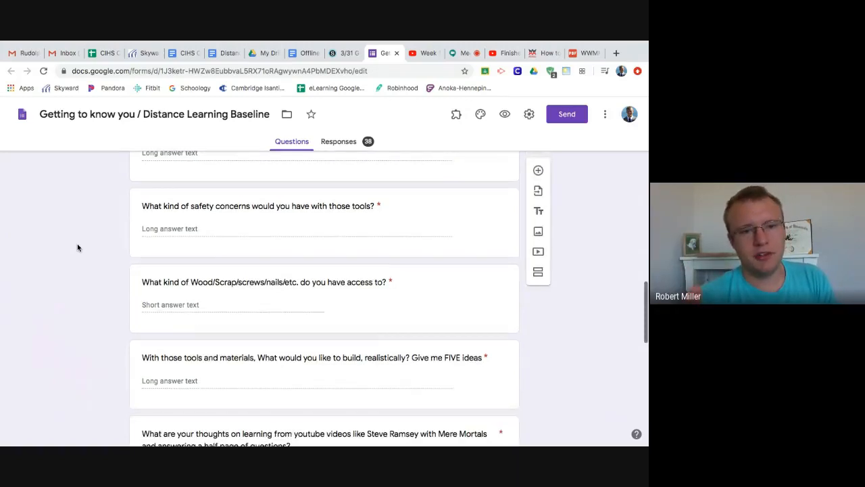
scroll(down, 3)
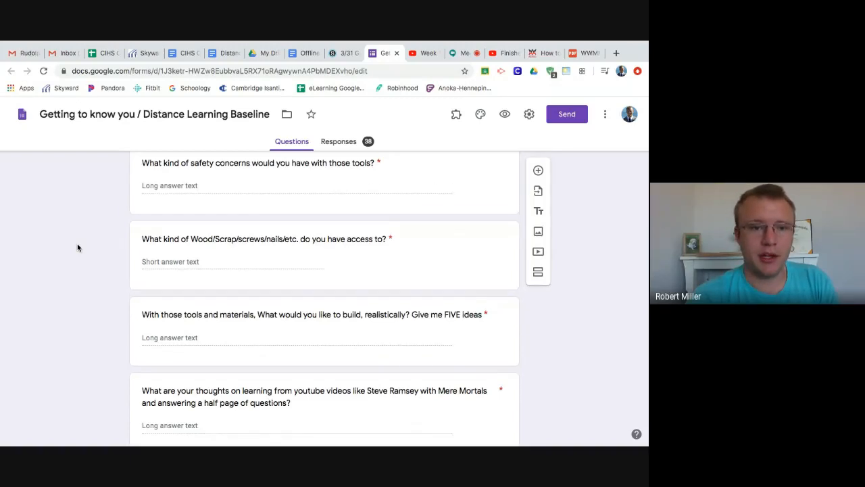
scroll(down, 3)
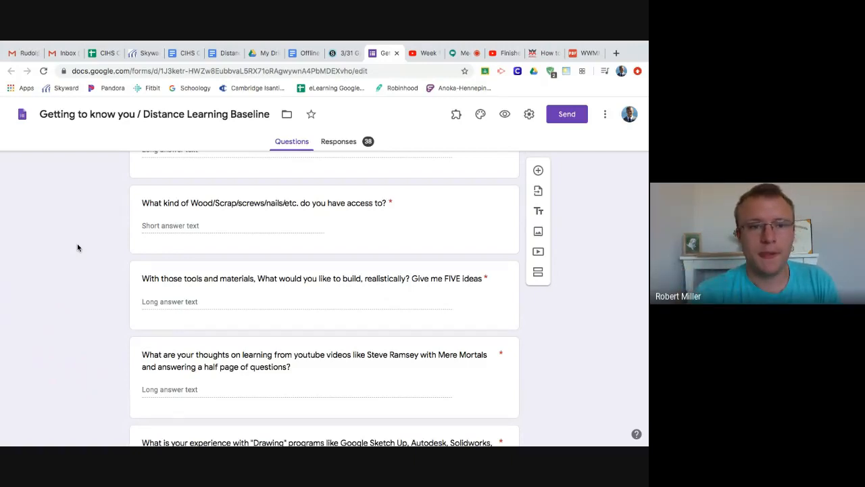
scroll(down, 3)
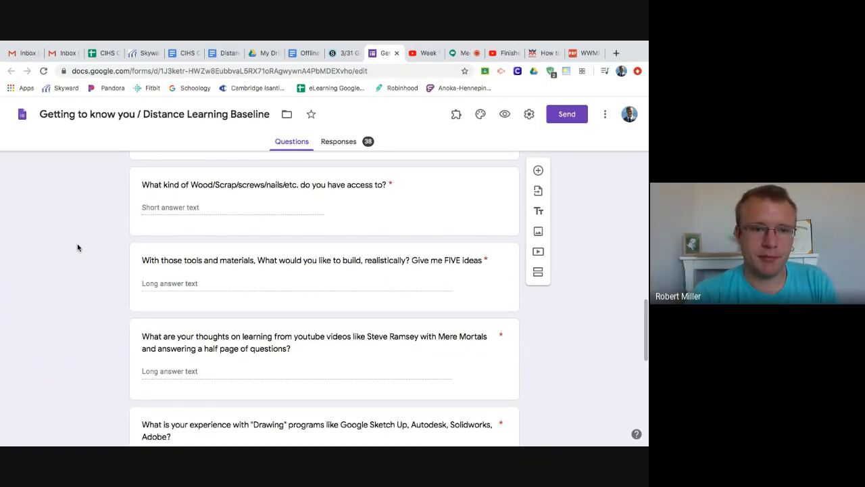
scroll(down, 3)
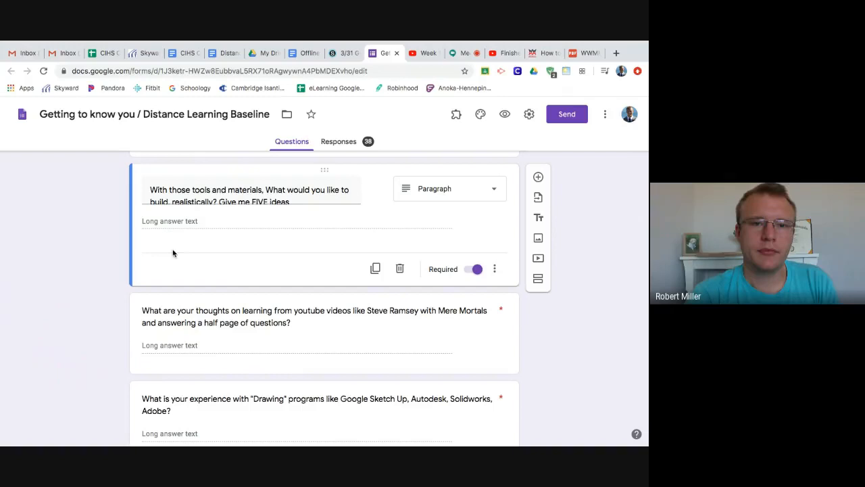
mouse_move(46, 264)
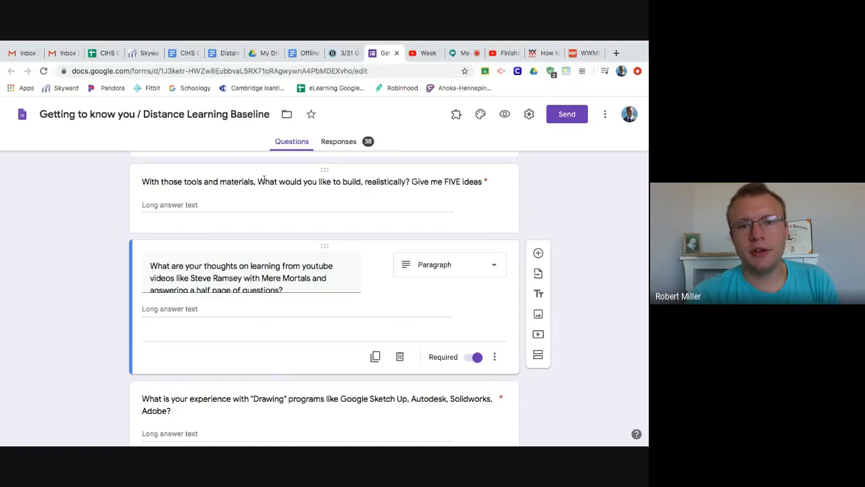
mouse_move(273, 200)
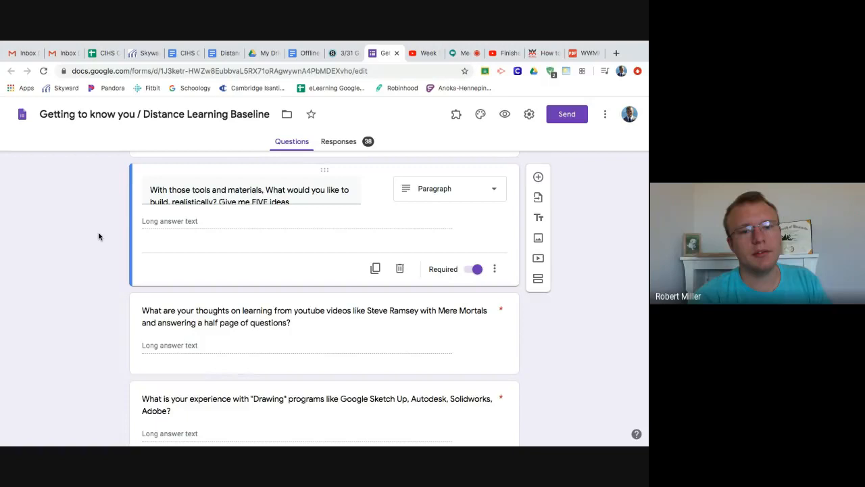
scroll(down, 3)
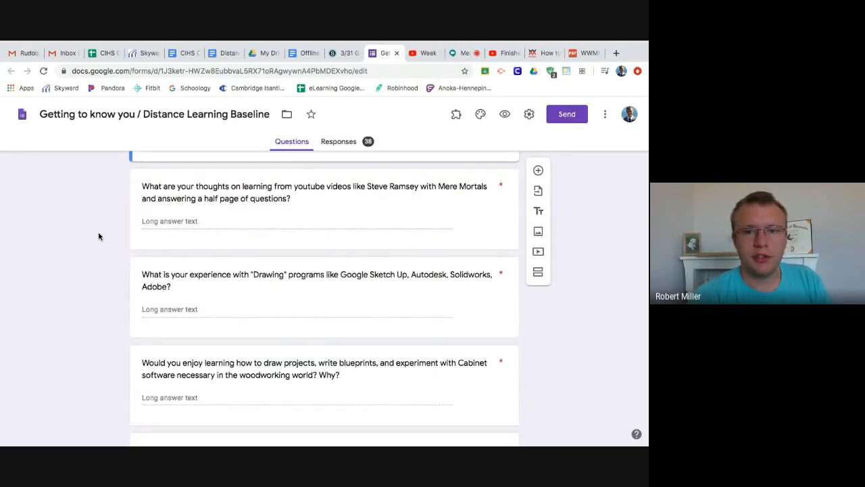
scroll(down, 3)
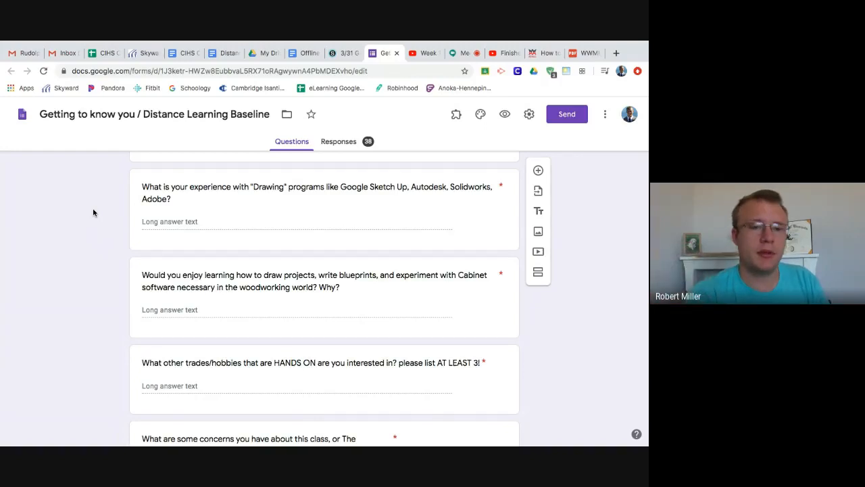
scroll(down, 3)
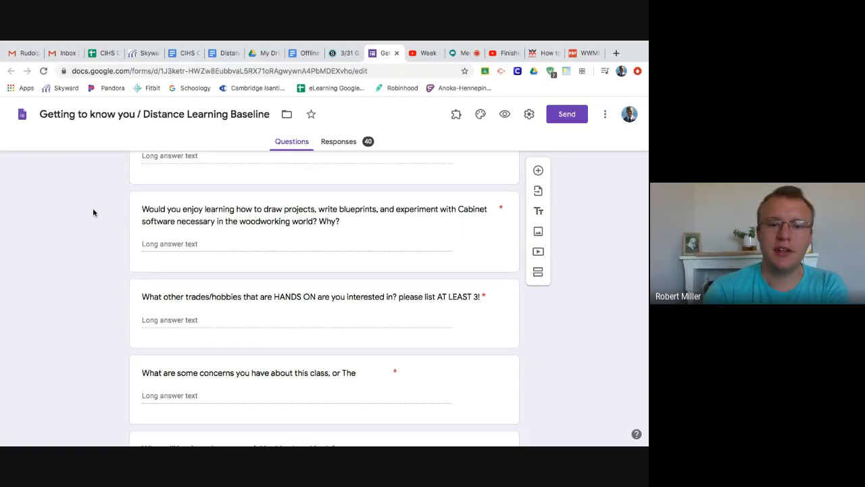
scroll(up, 3)
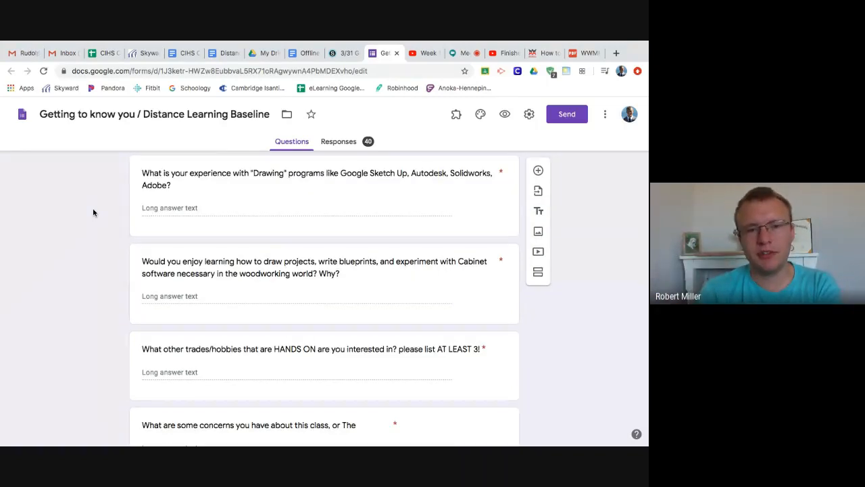
scroll(down, 3)
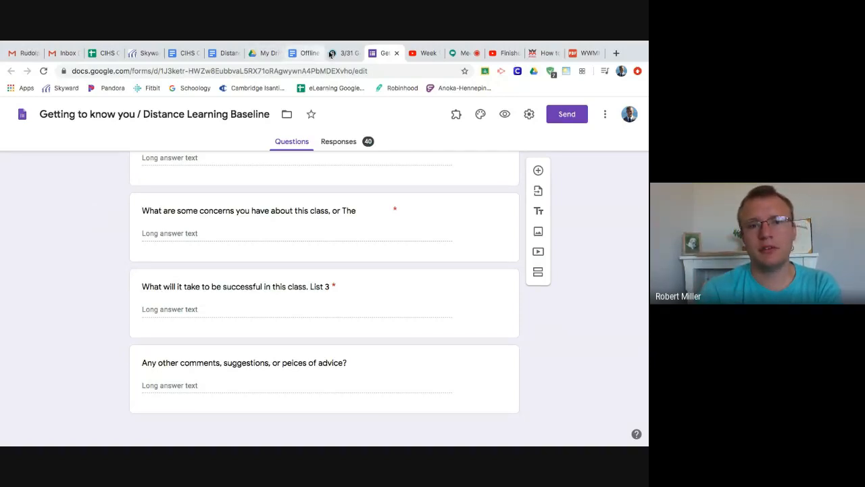
click(344, 53)
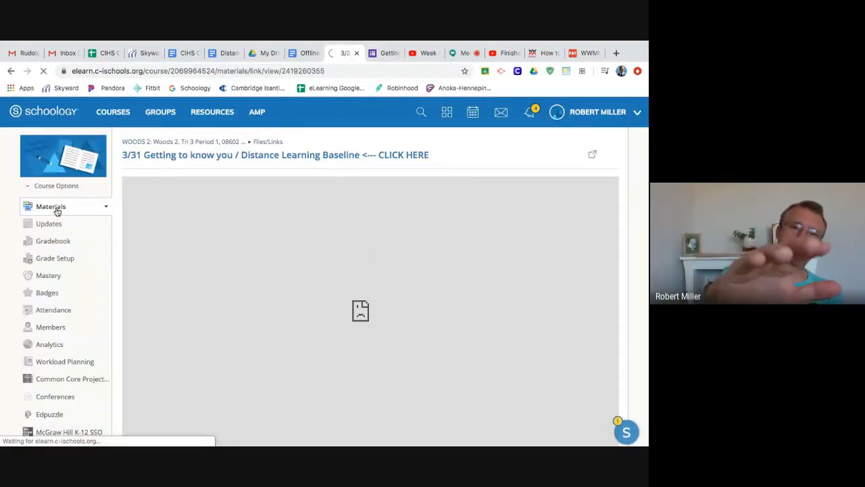
click(52, 206)
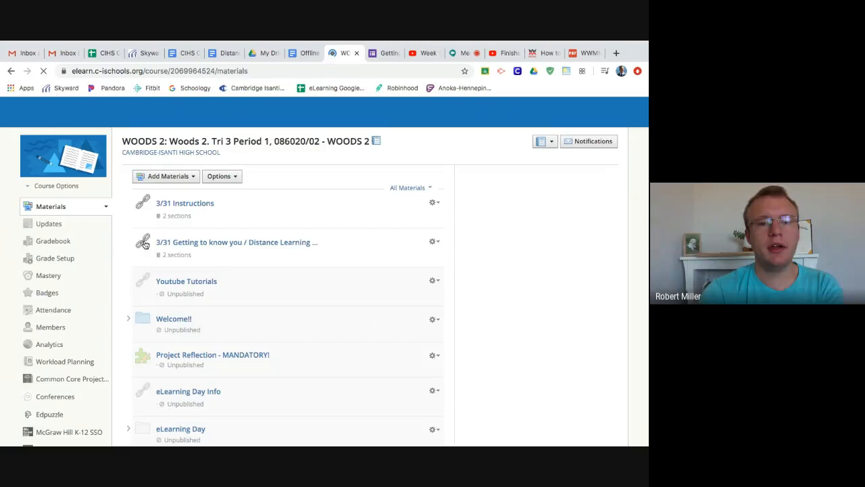
scroll(down, 3)
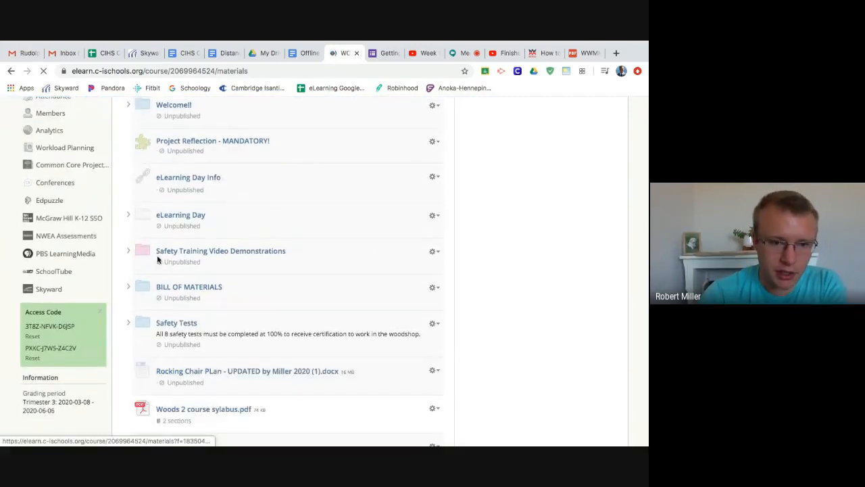
scroll(down, 3)
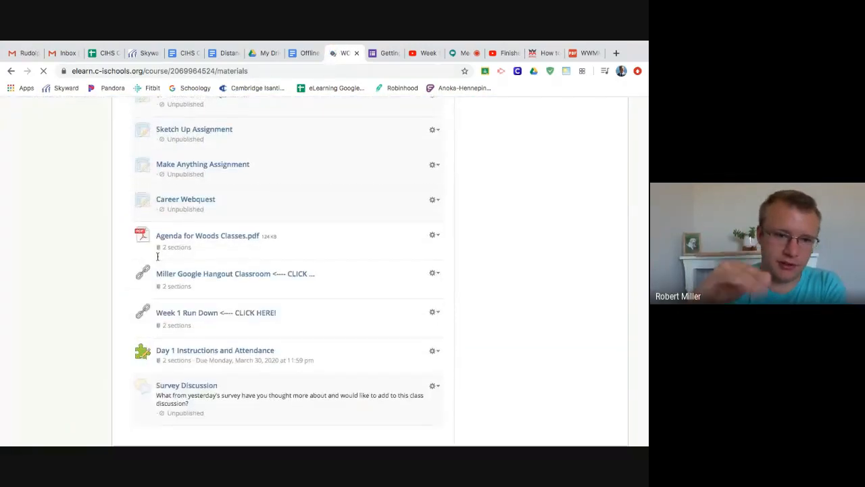
scroll(down, 3)
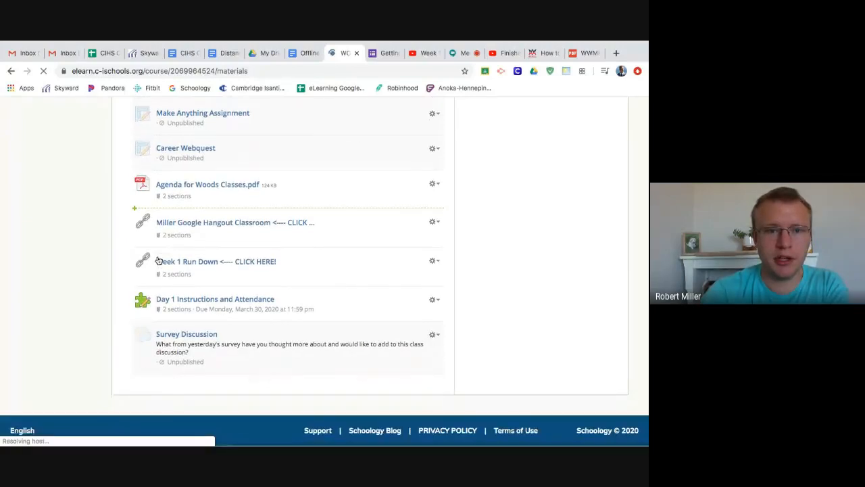
mouse_move(208, 183)
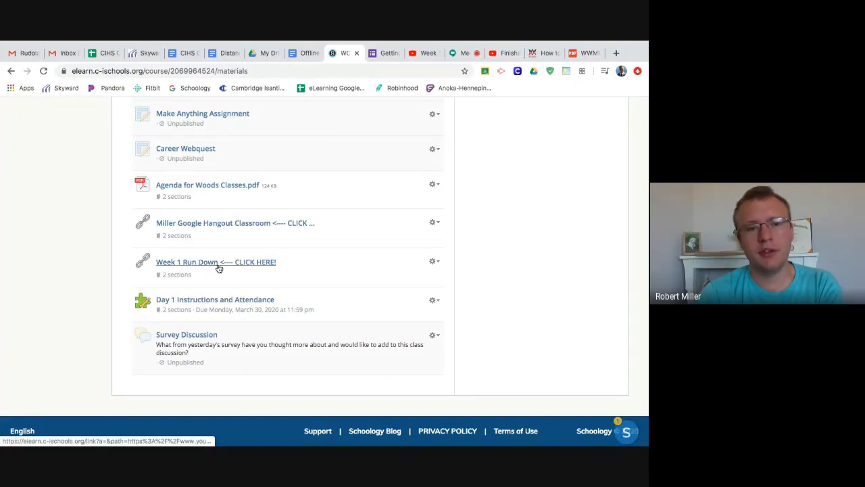
mouse_move(246, 305)
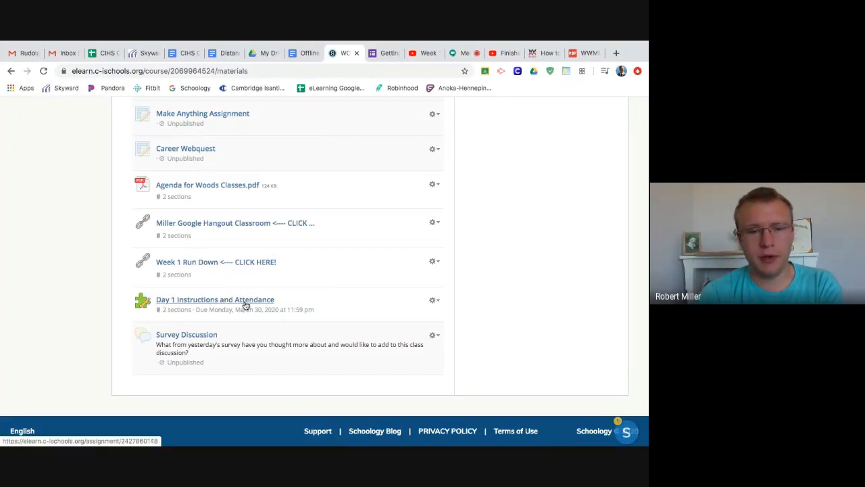
mouse_move(103, 311)
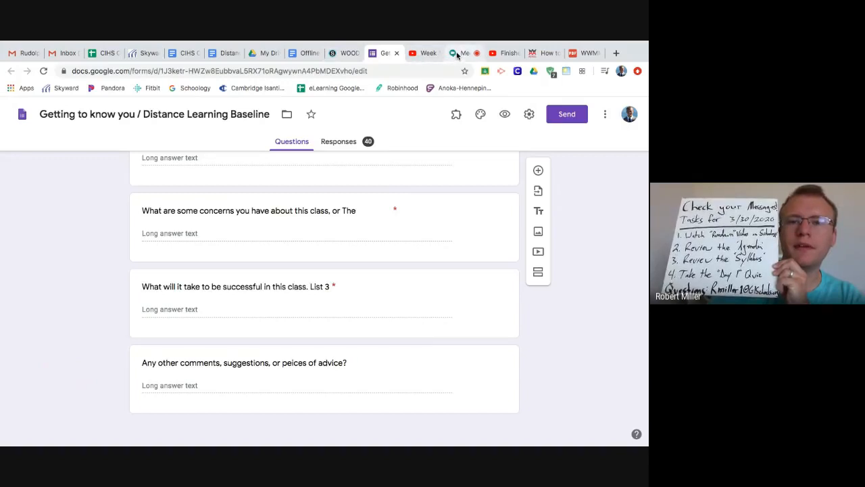
click(462, 52)
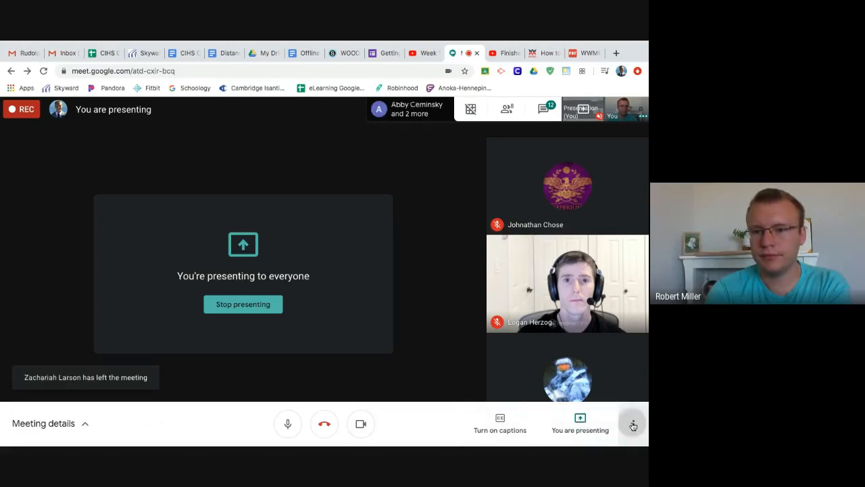
Choose Stop recording from the Meet options so the confirmation prompt appears
click(633, 425)
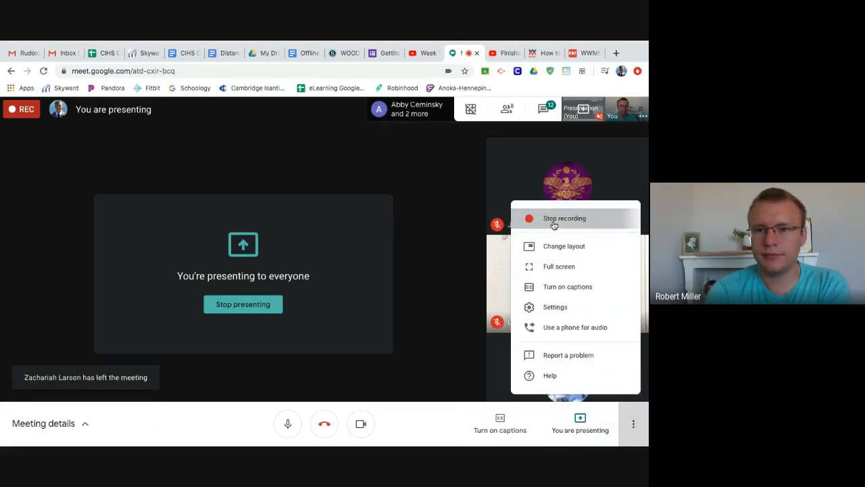
click(565, 218)
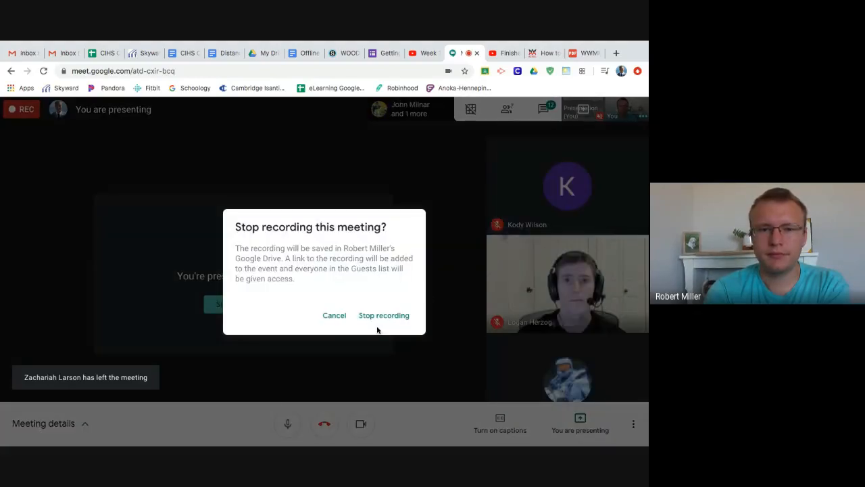